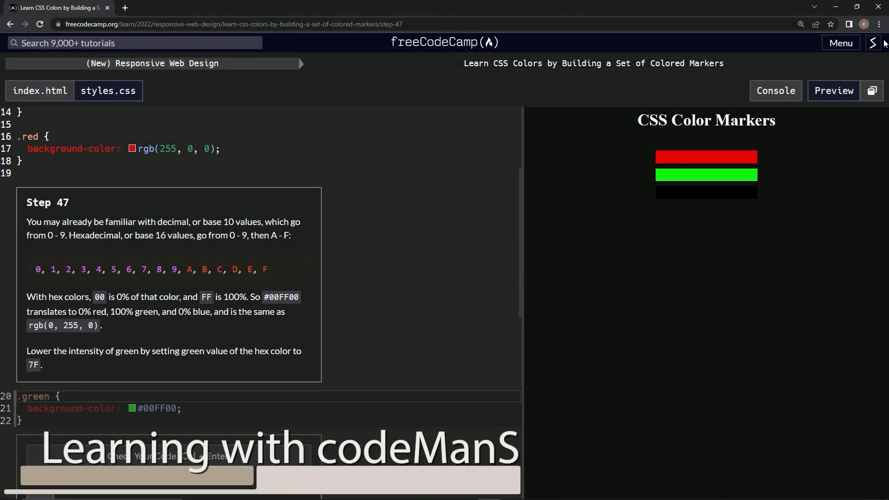
{"action": "mouse_move", "coordinate": [326, 88]}
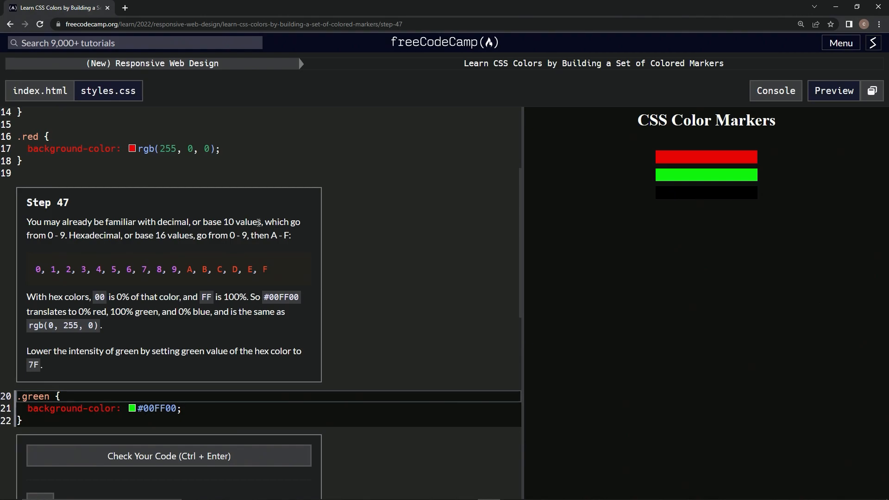
{"action": "mouse_move", "coordinate": [53, 236]}
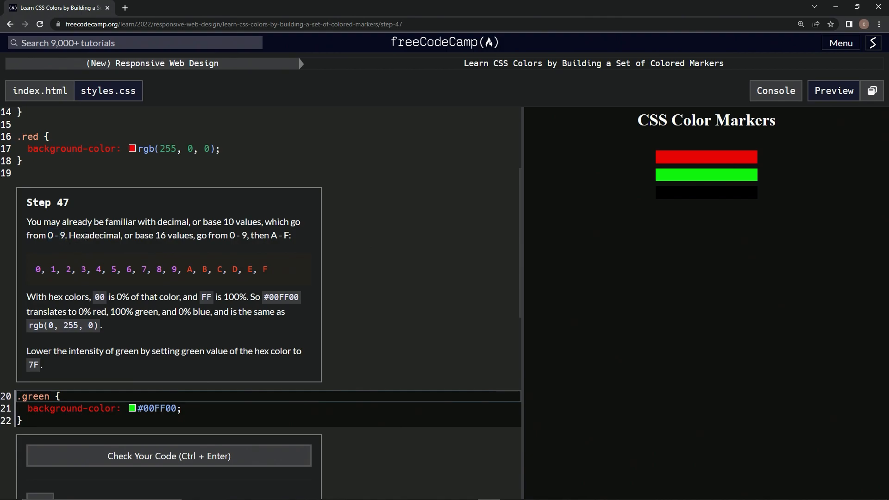
{"action": "mouse_move", "coordinate": [167, 247]}
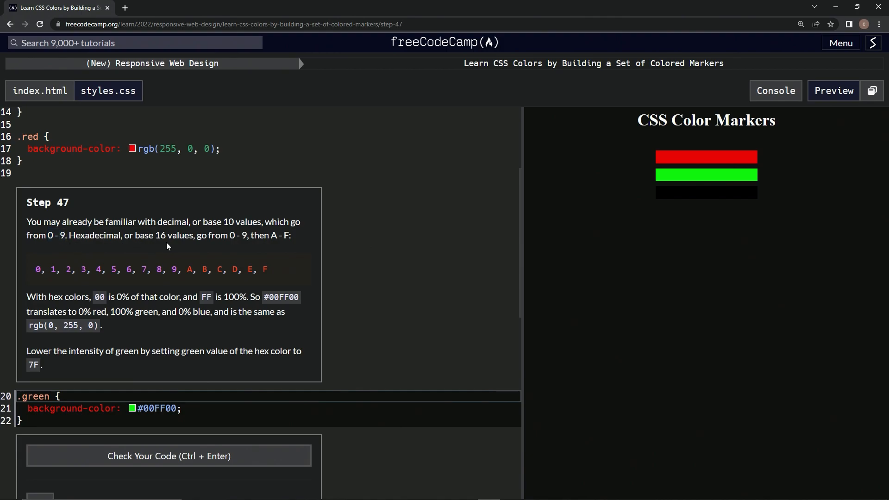
{"action": "mouse_move", "coordinate": [276, 238]}
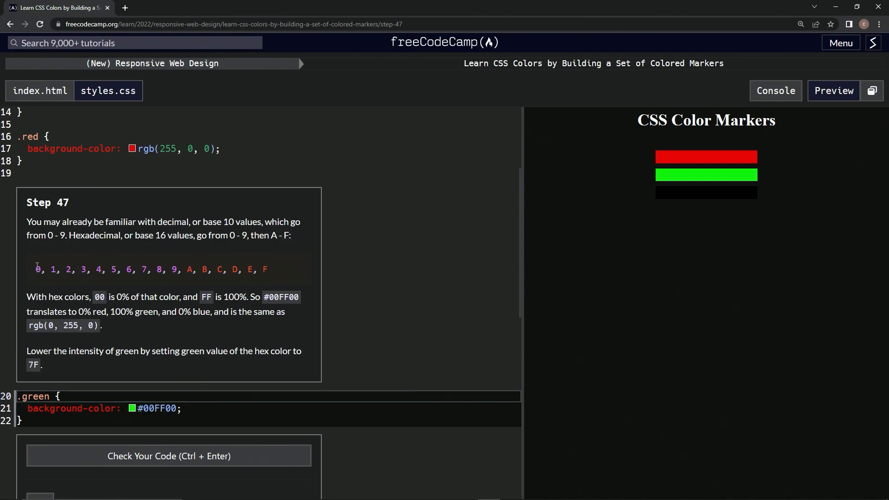
{"action": "mouse_move", "coordinate": [187, 281]}
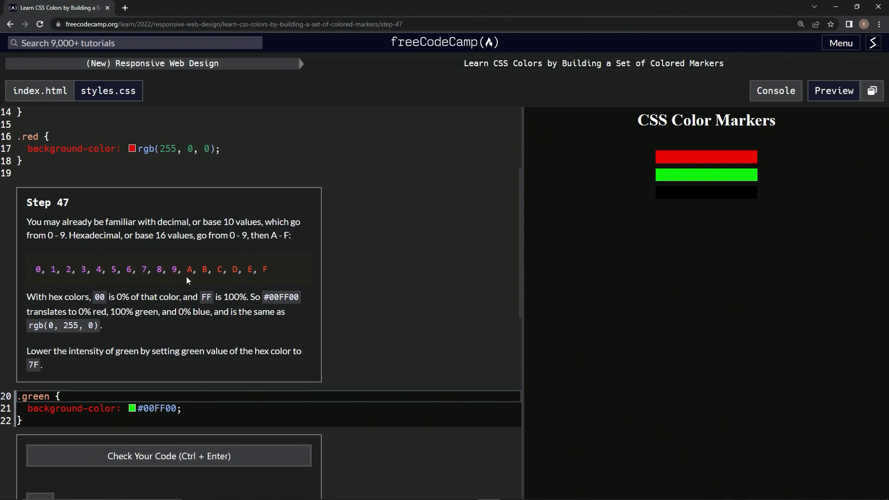
- Select the .green rule's #00FF00 background-color value on line 21 of styles.css
{"action": "double_click", "coordinate": [188, 270]}
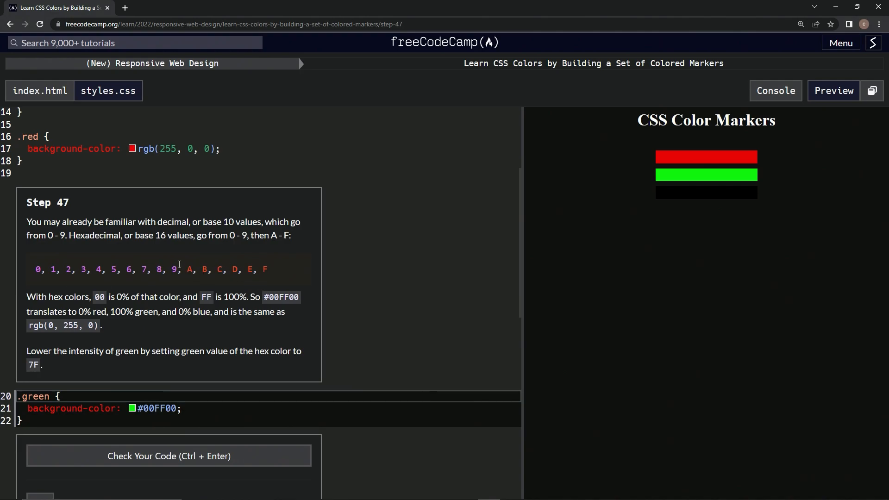
{"action": "left_click_drag", "start_coordinate": [35, 270], "coordinate": [267, 270]}
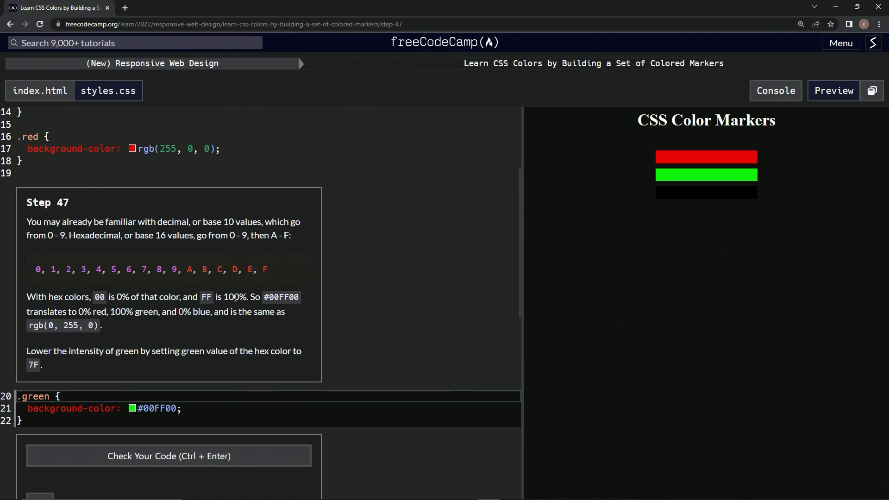
{"action": "mouse_move", "coordinate": [103, 322]}
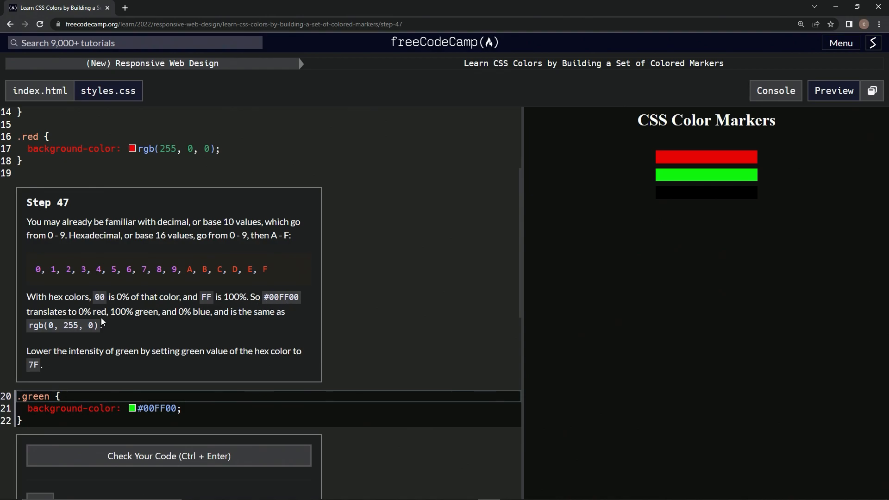
{"action": "mouse_move", "coordinate": [131, 317]}
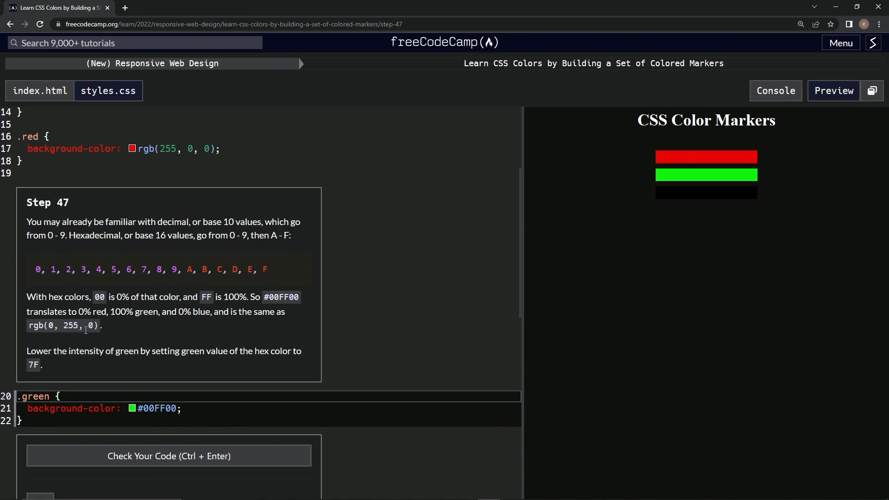
{"action": "mouse_move", "coordinate": [99, 322]}
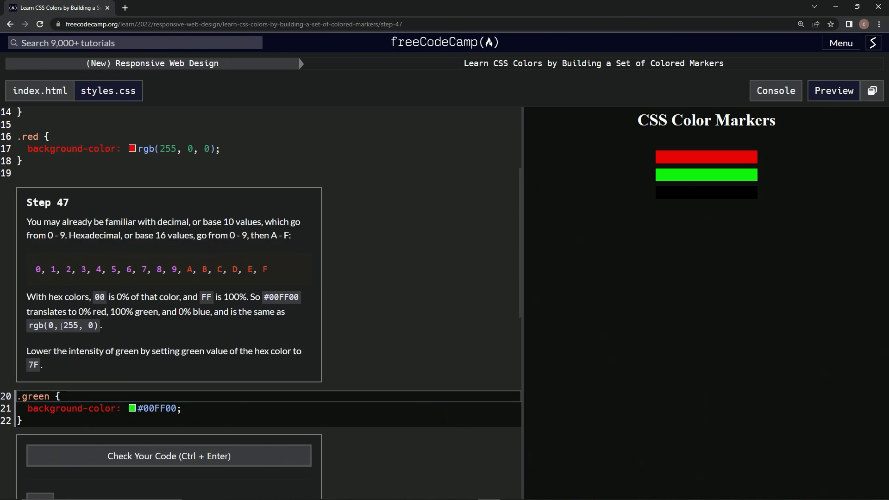
{"action": "mouse_move", "coordinate": [130, 323]}
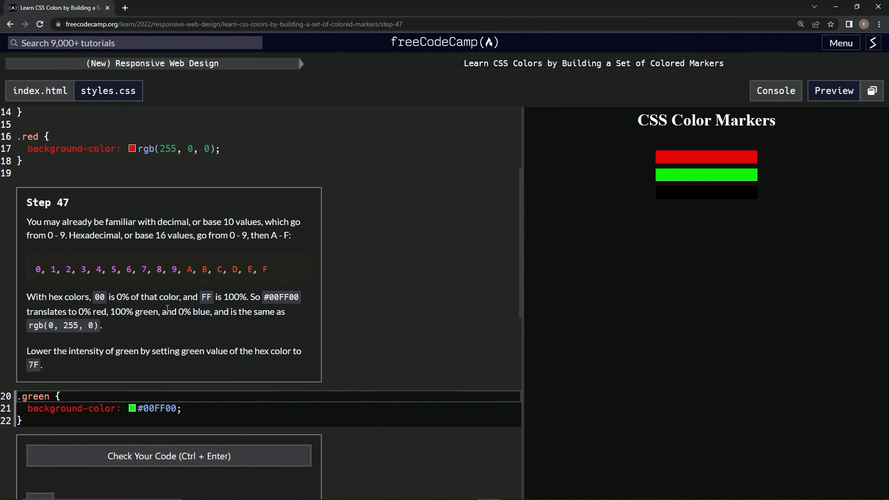
{"action": "mouse_move", "coordinate": [87, 339]}
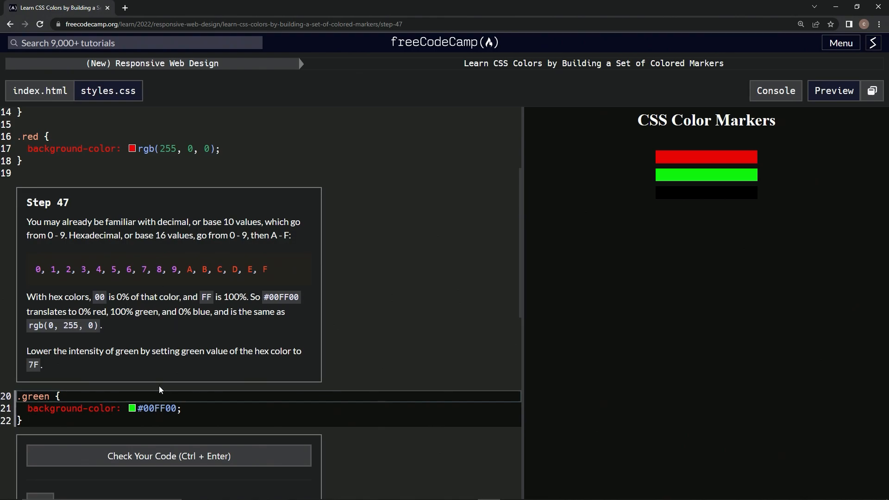
{"action": "double_click", "coordinate": [157, 408]}
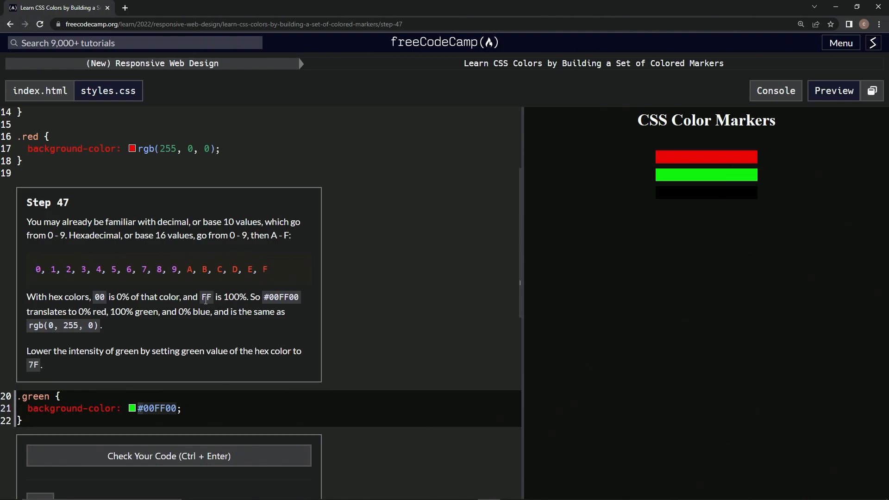
{"action": "mouse_move", "coordinate": [93, 367]}
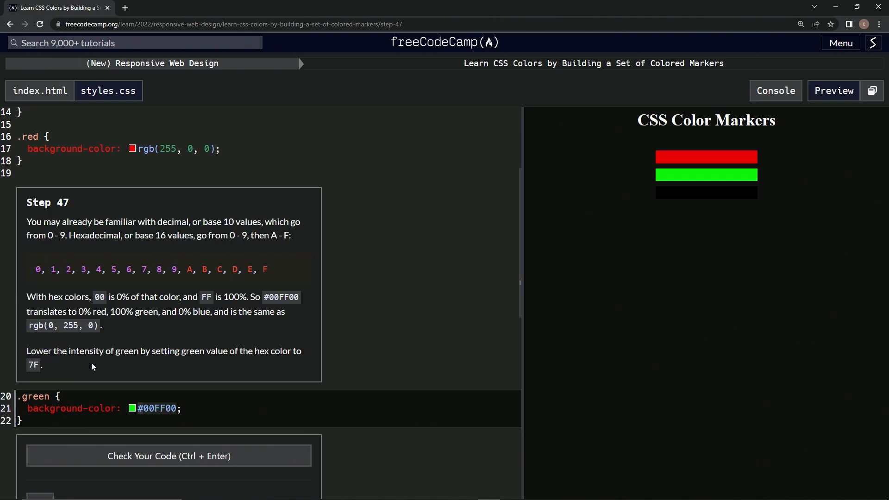
{"action": "mouse_move", "coordinate": [176, 364]}
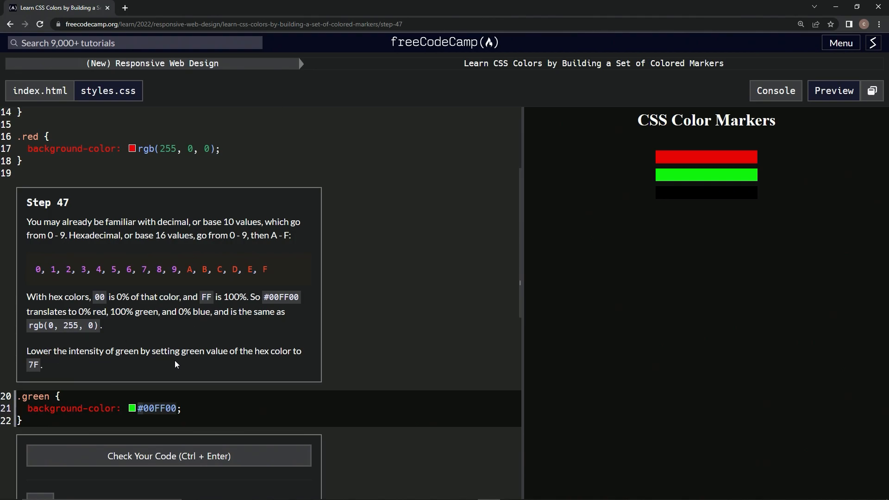
{"action": "mouse_move", "coordinate": [239, 365]}
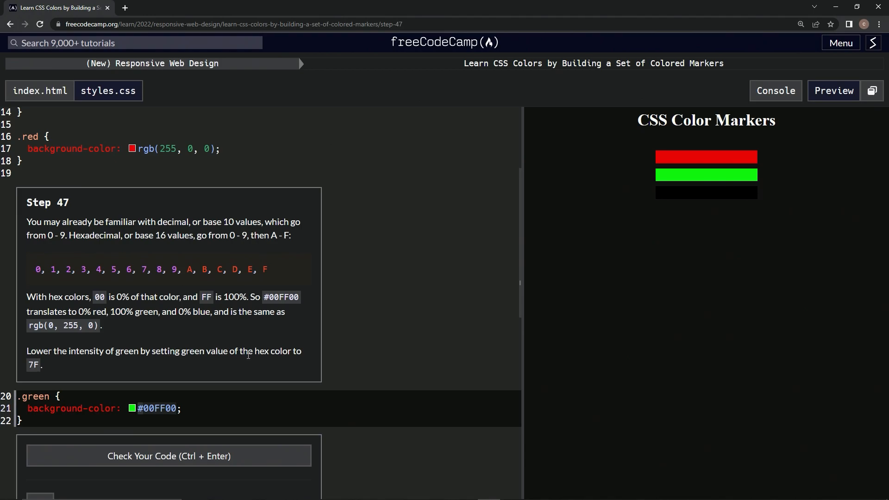
{"action": "mouse_move", "coordinate": [83, 371]}
{"action": "type", "text": "7"}
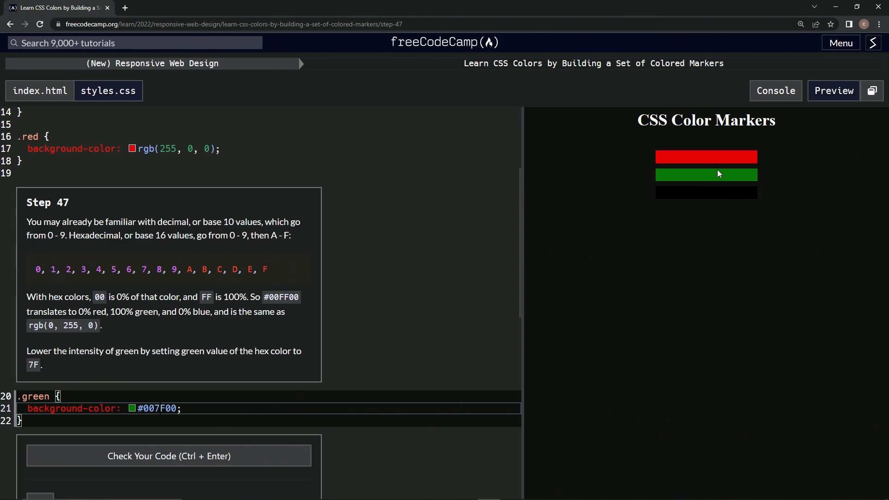
- Run the Step 47 tests on #007F00 and submit to reach Step 48's HSL lesson
{"action": "left_click", "coordinate": [168, 456]}
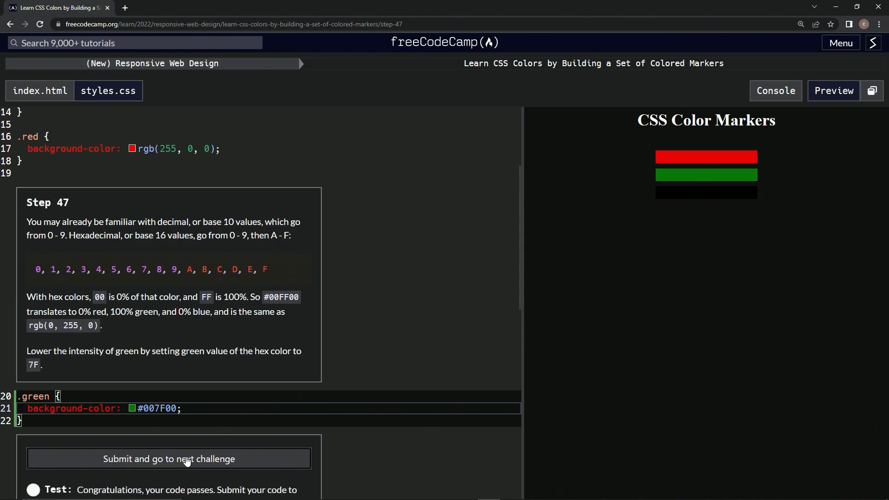
{"action": "left_click", "coordinate": [168, 459]}
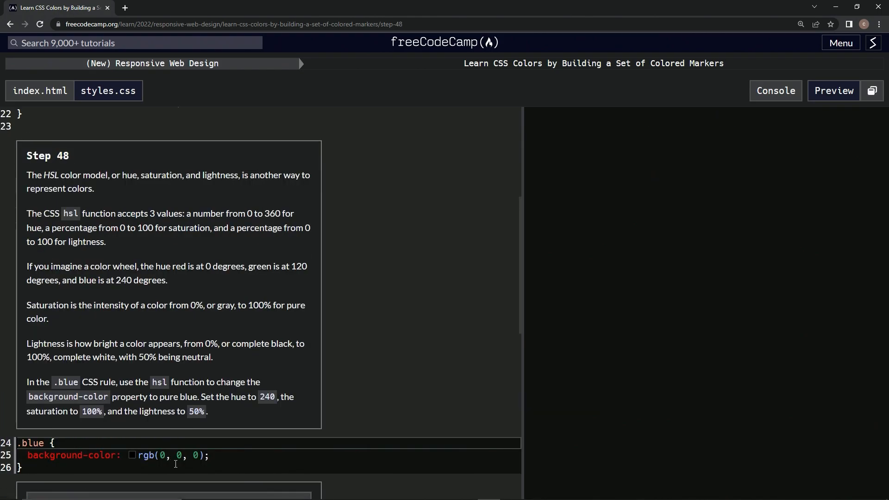